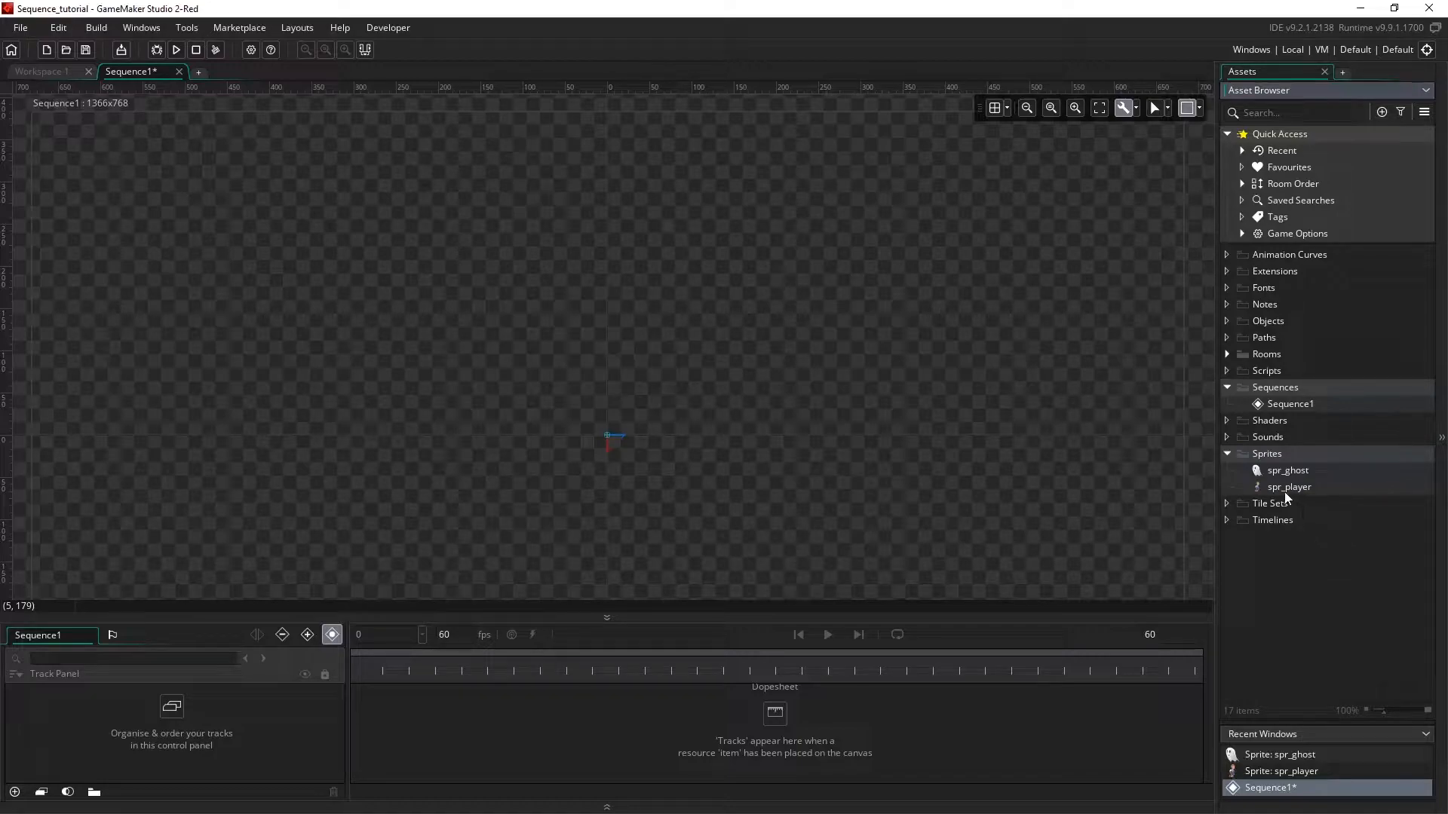
mouse_move(628, 371)
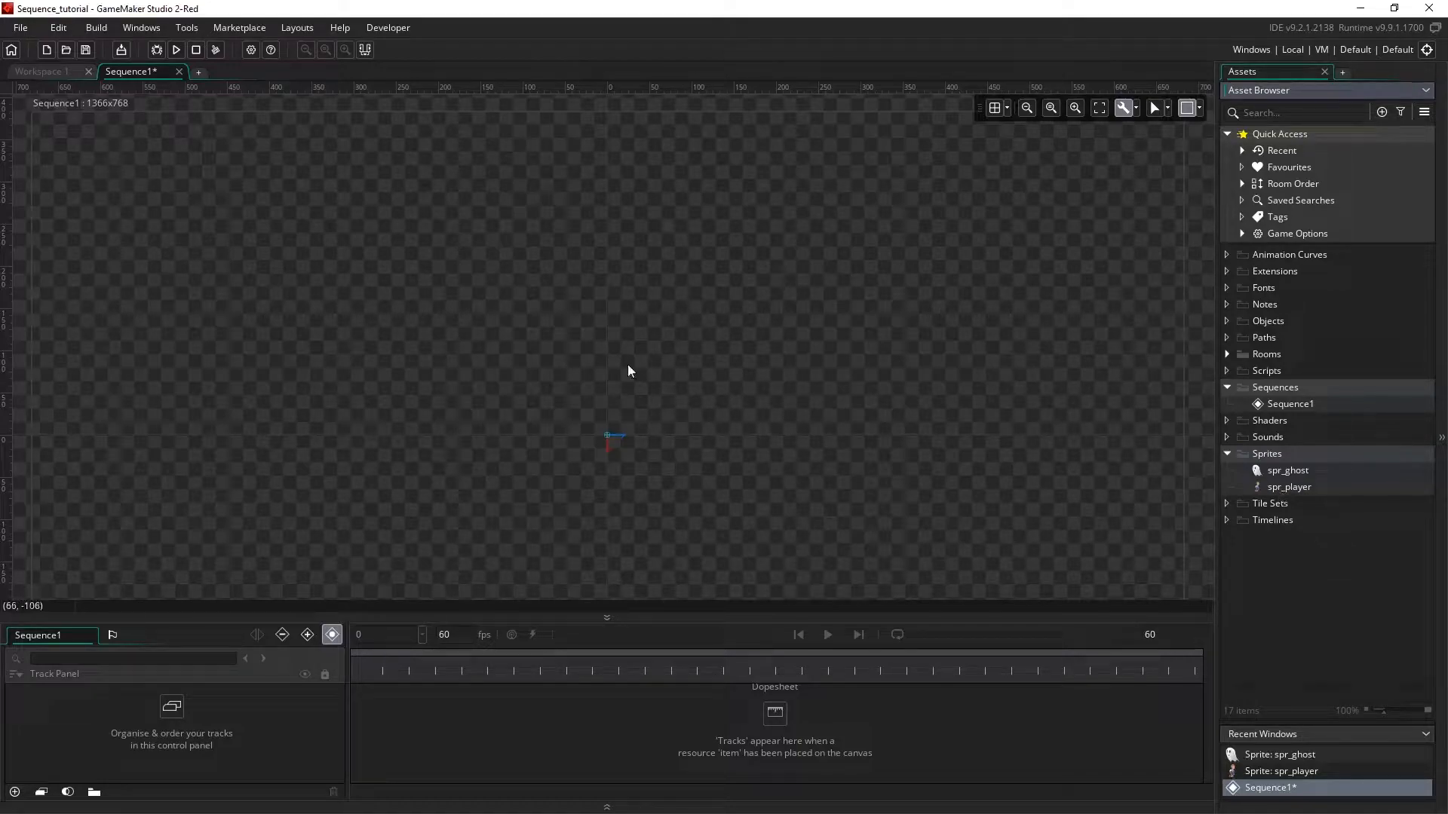
mouse_move(751, 322)
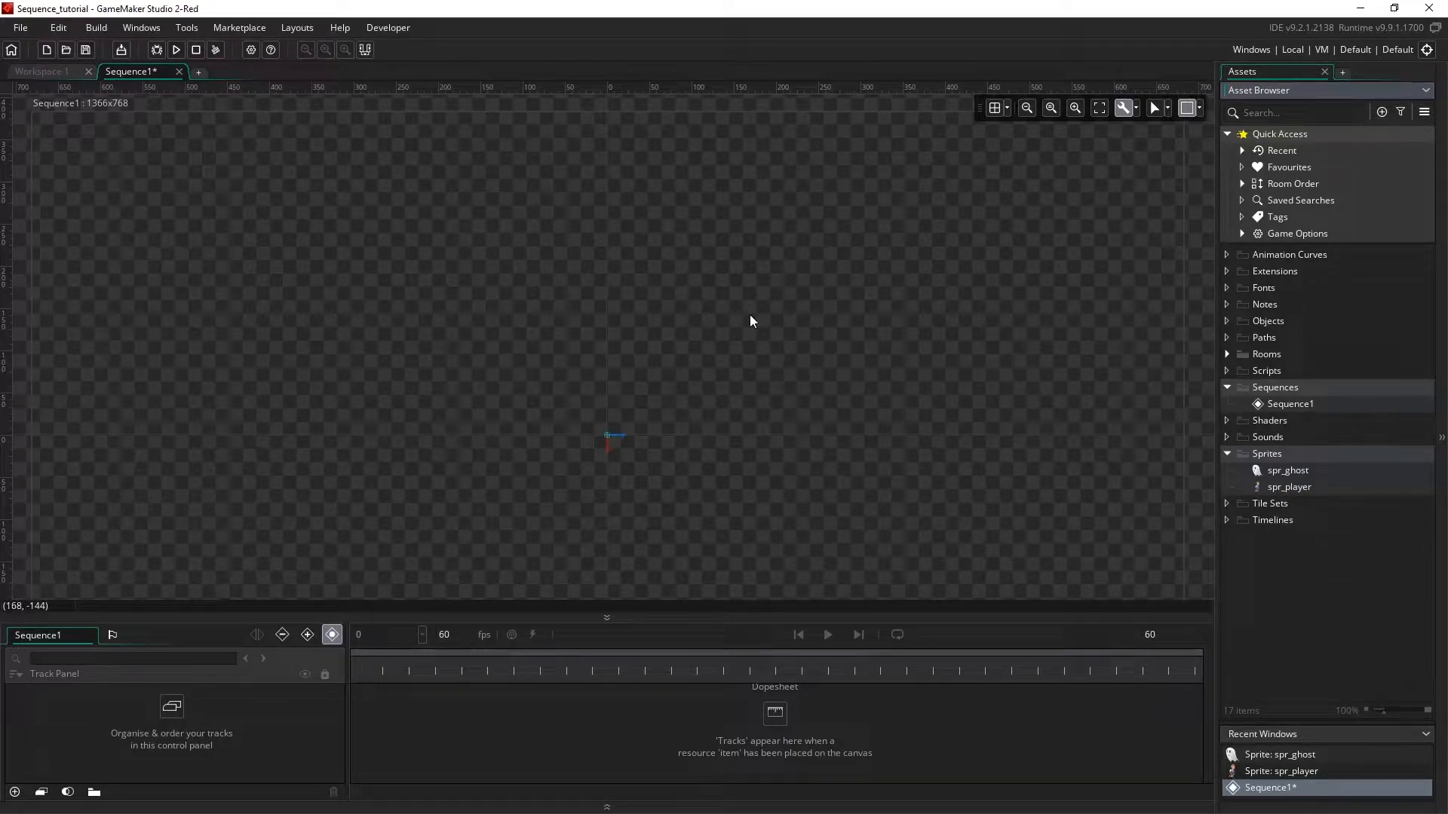
mouse_move(713, 439)
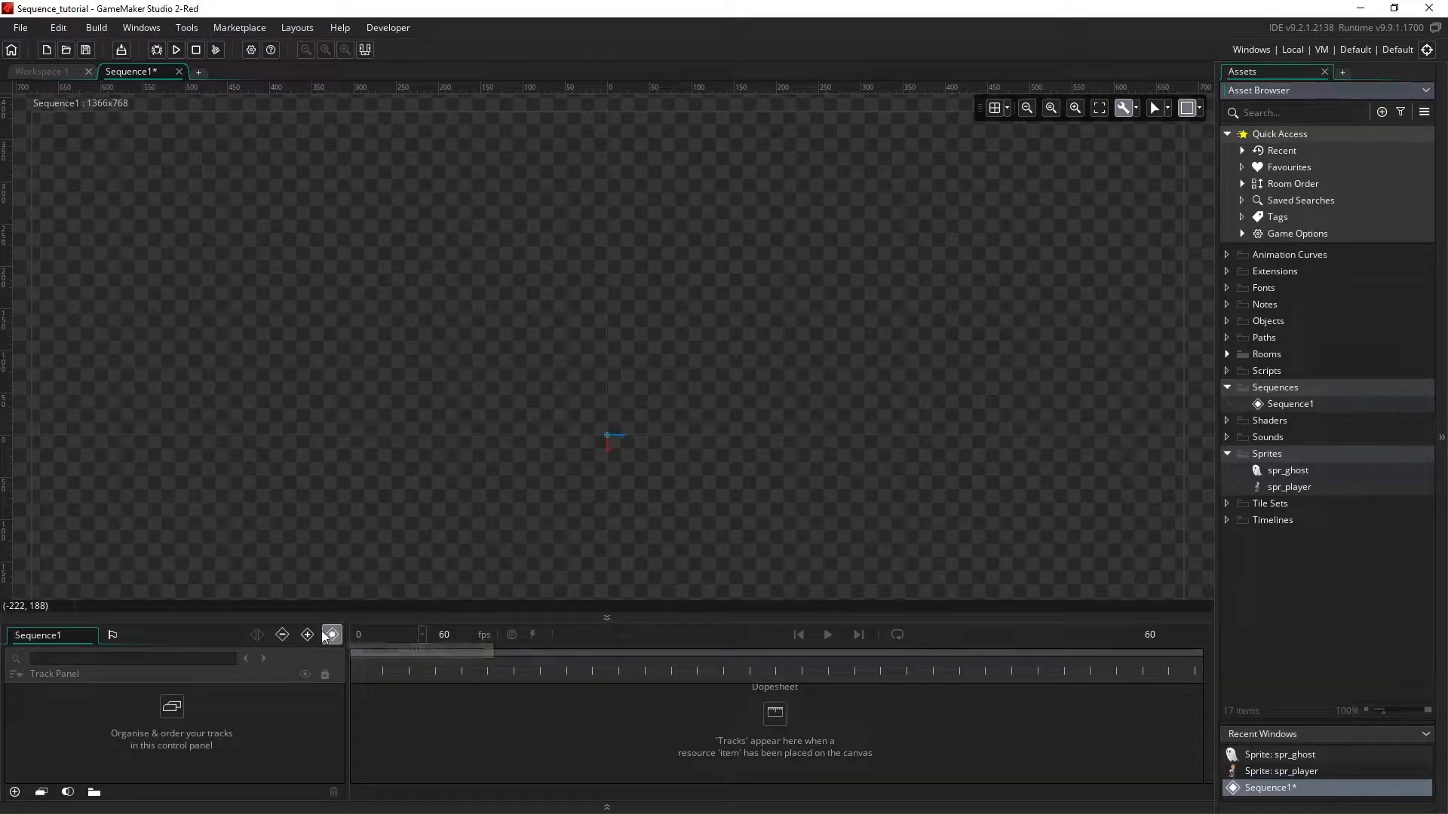
mouse_move(331, 635)
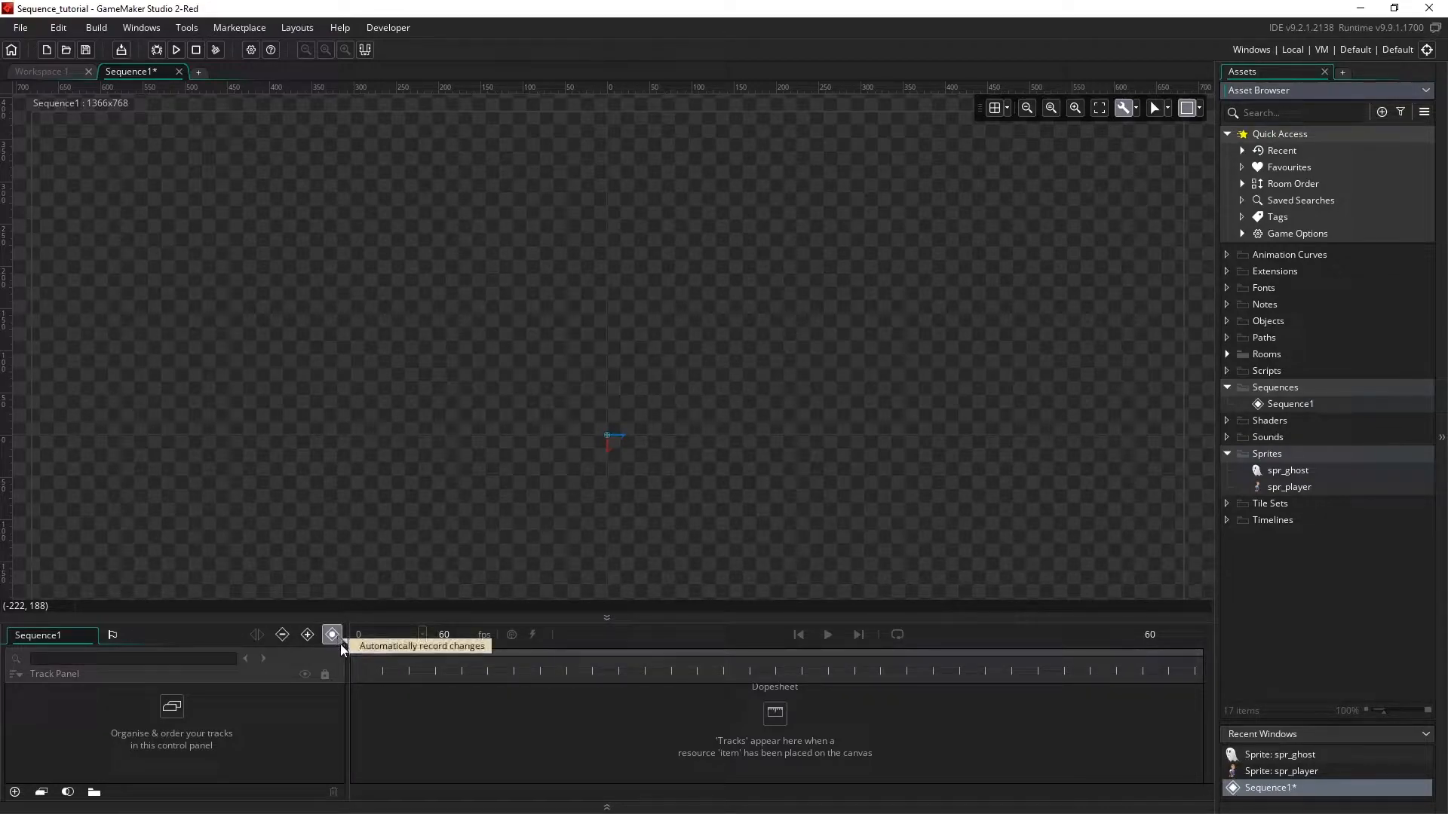
mouse_move(1137, 644)
type("120")
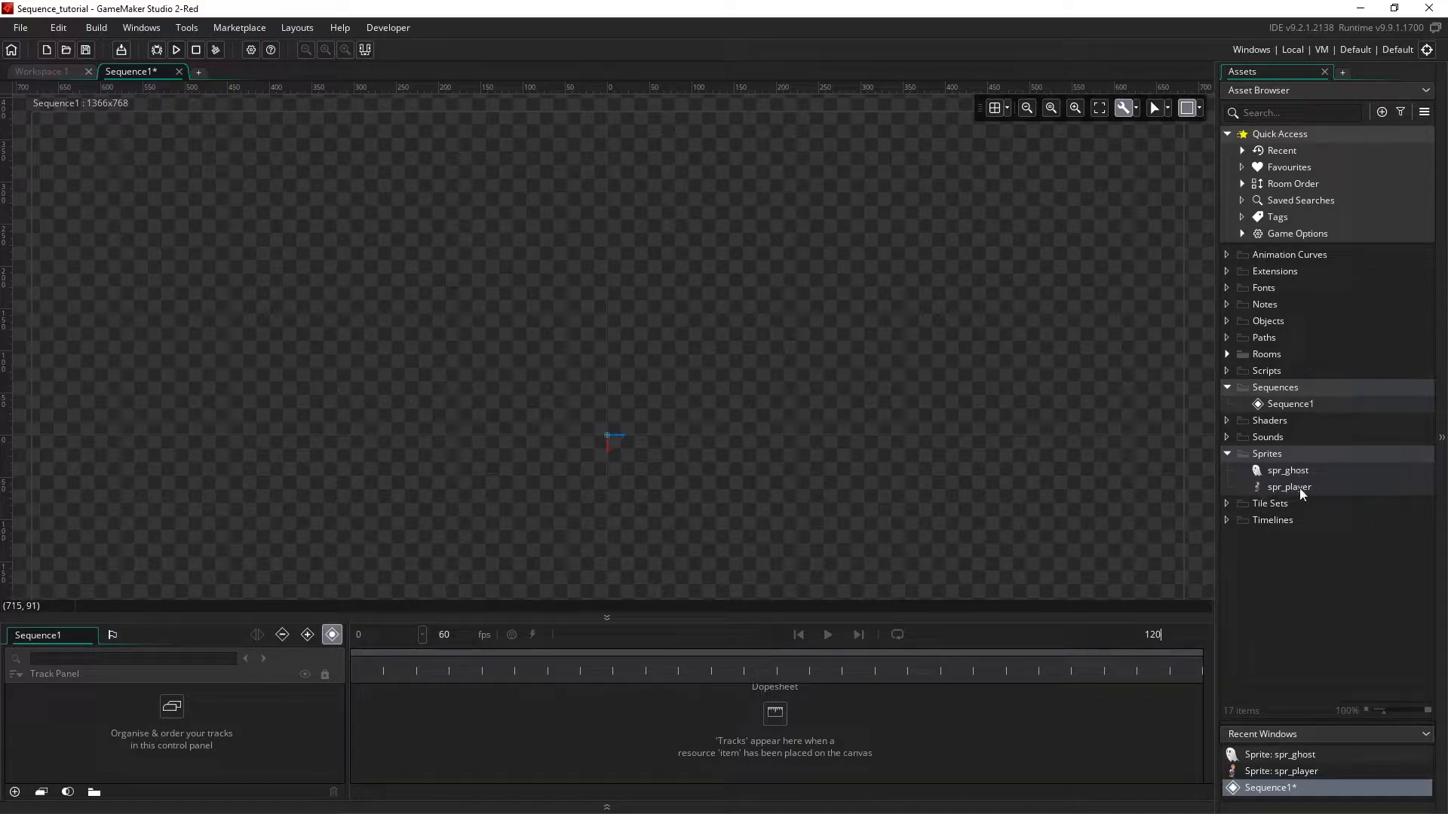
Drop spr_player at the canvas's left edge and stretch its asset key to all 120 frames
left_click(1290, 488)
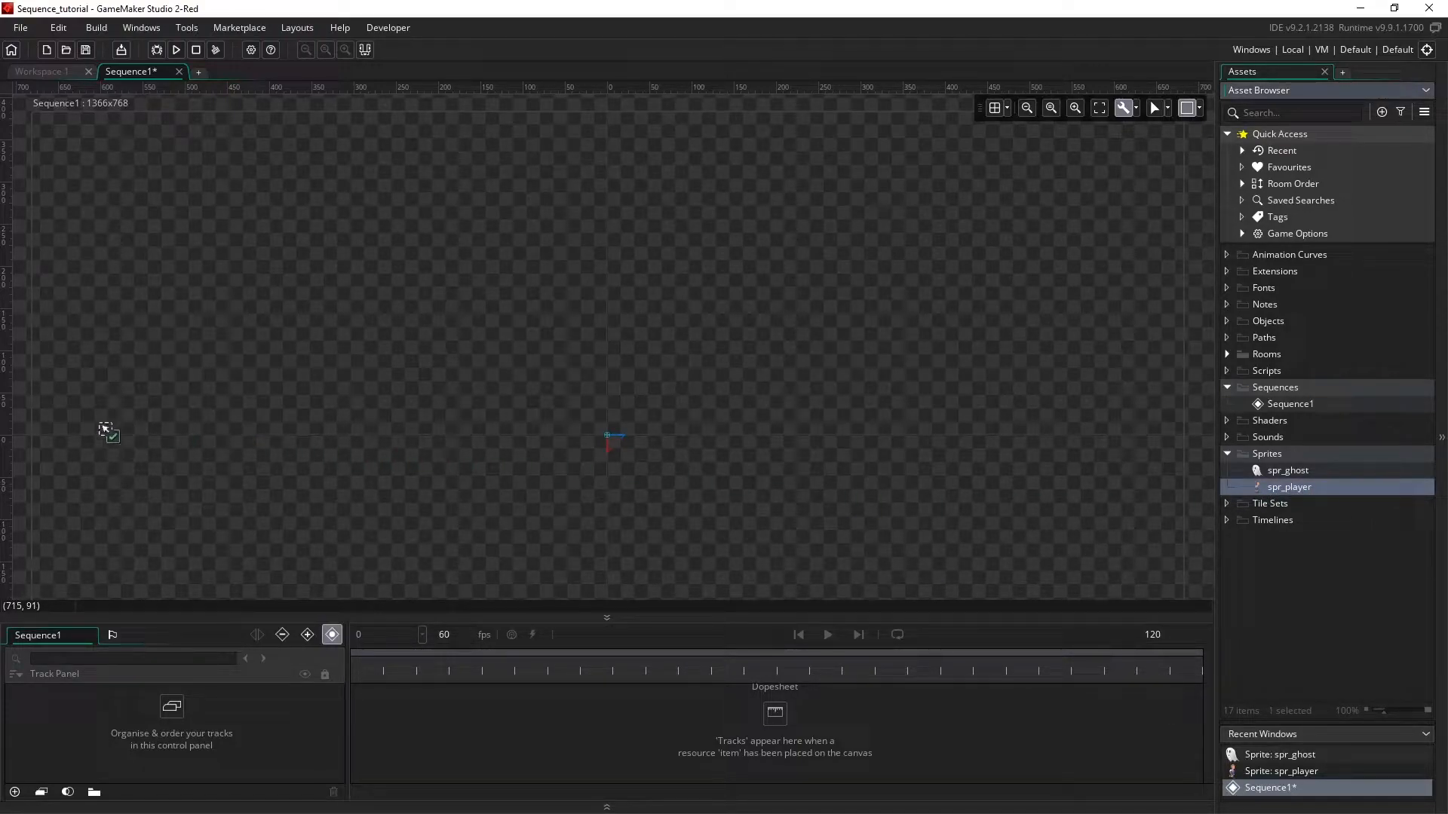
left_click_drag(1290, 488, 92, 369)
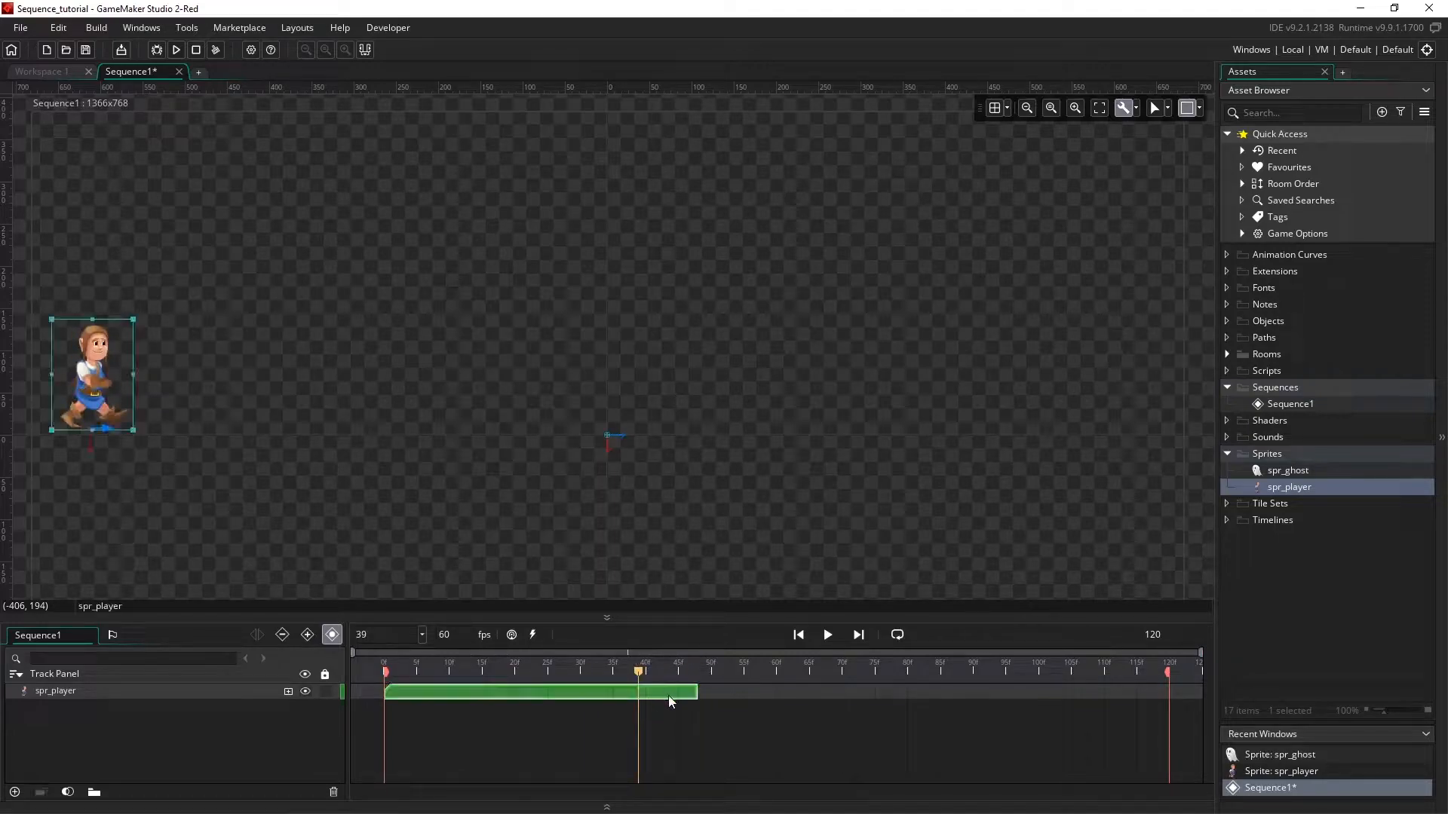
right_click(669, 702)
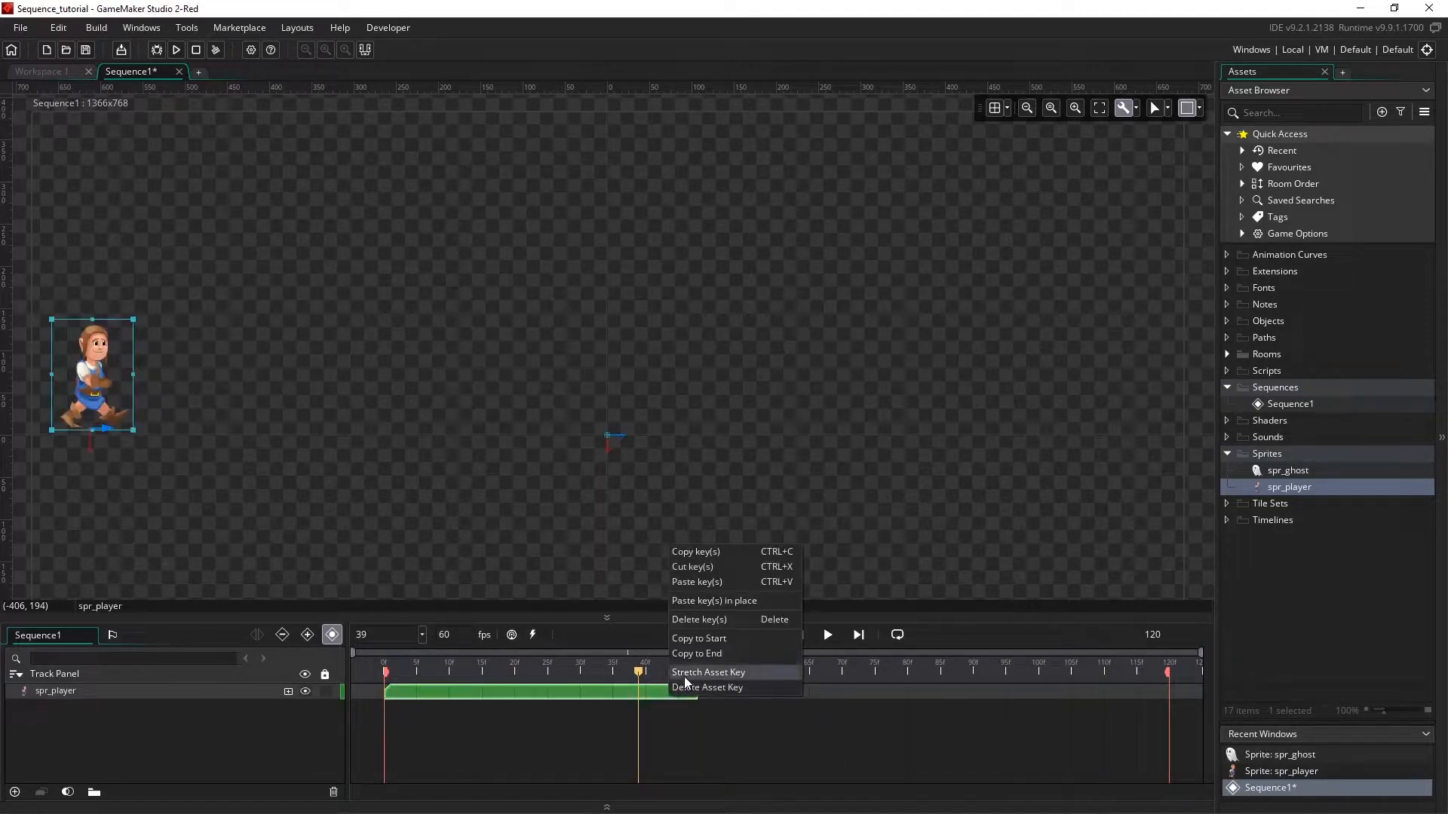
left_click(707, 672)
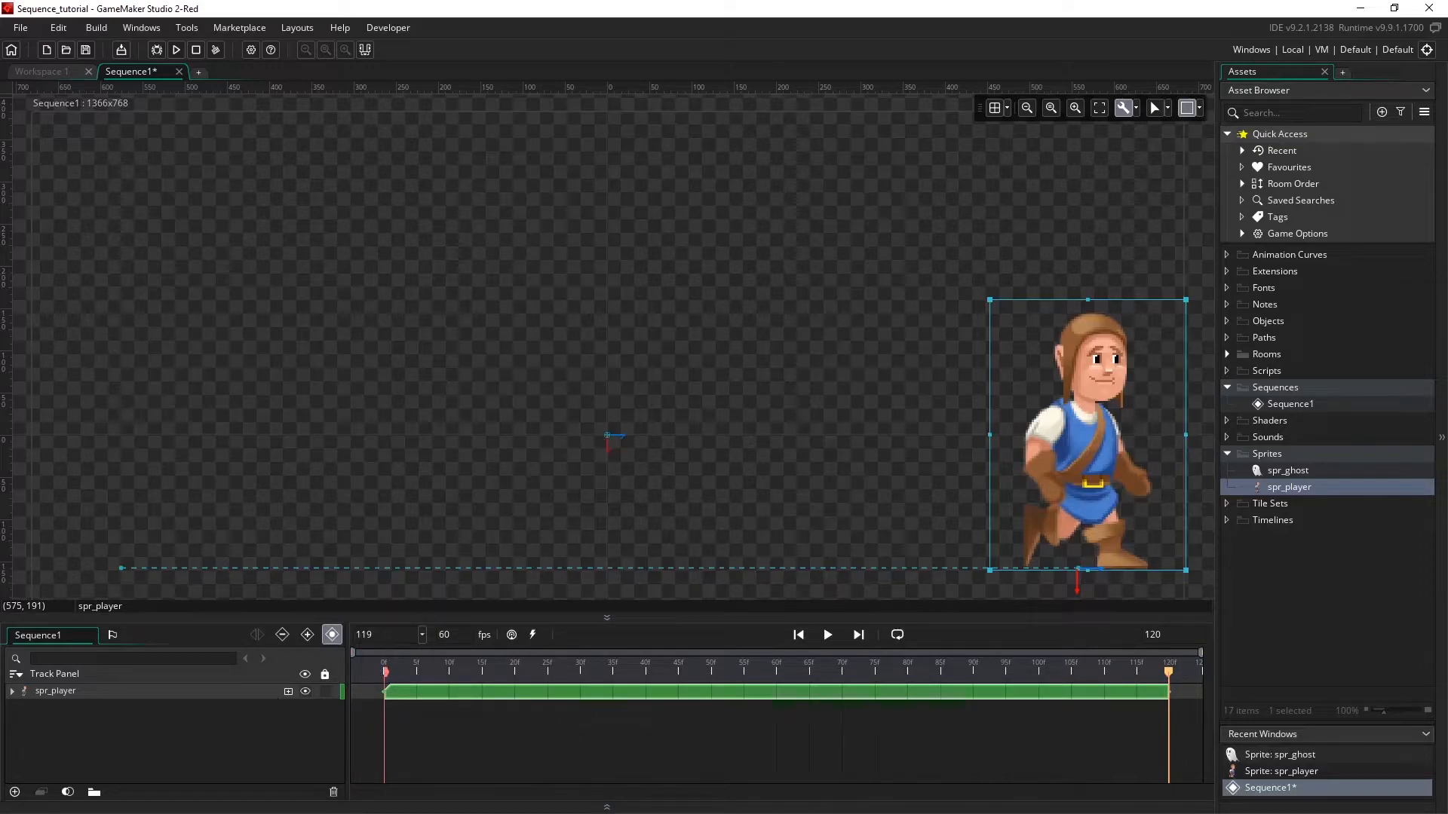
Expand the spr_player Position track and play the walk preview from the first frame
left_click(11, 691)
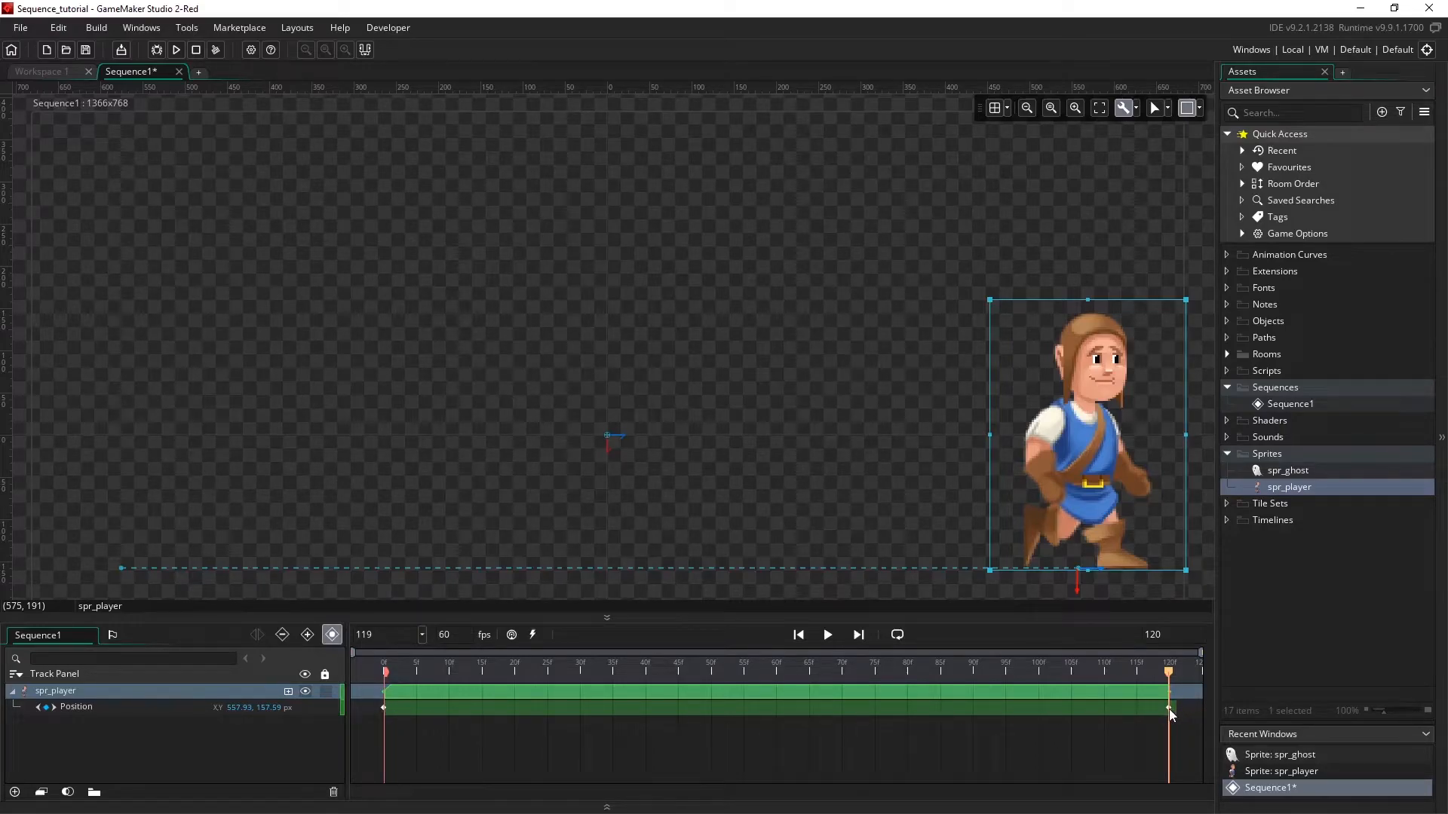
left_click(799, 635)
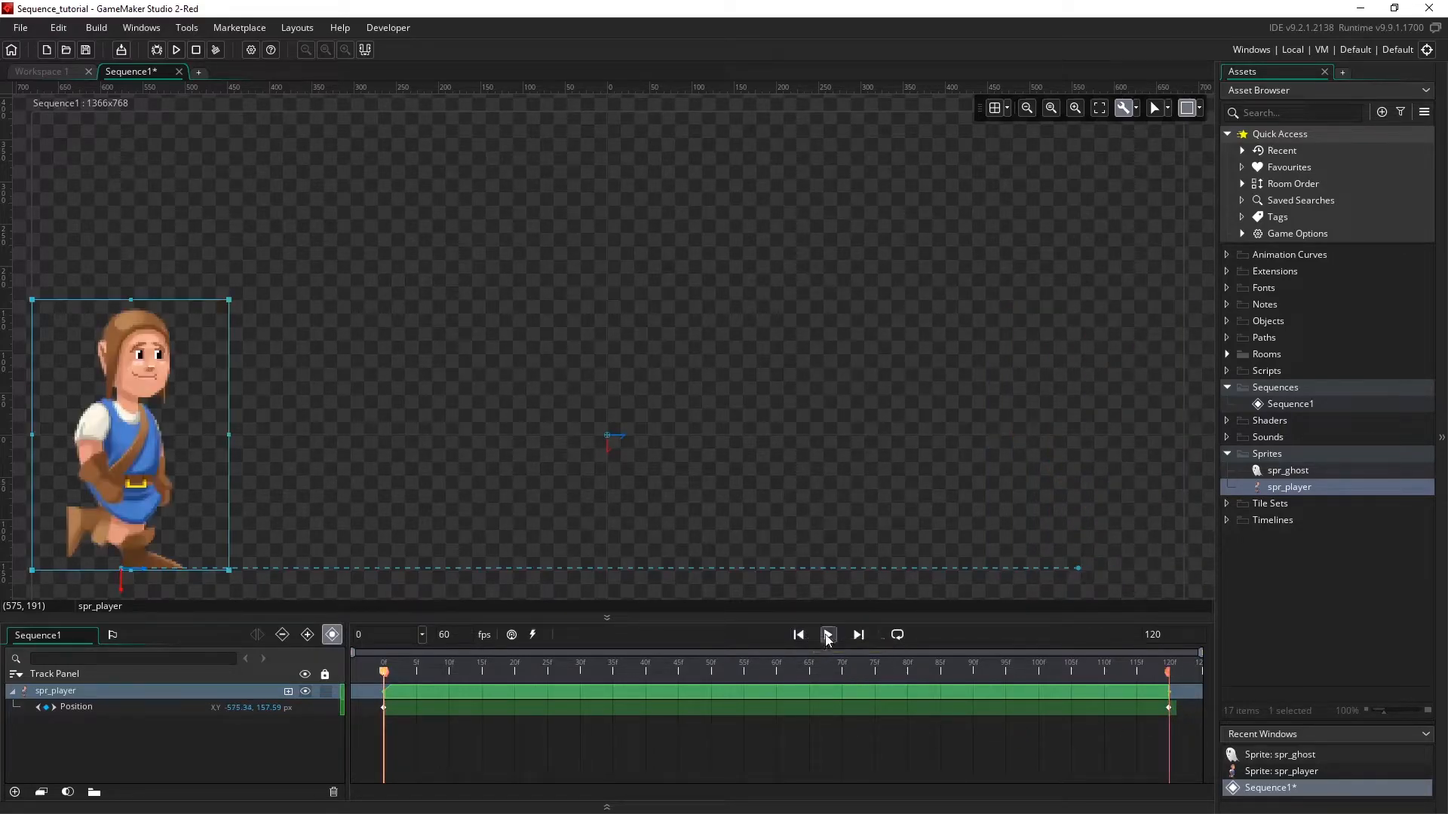
left_click(828, 635)
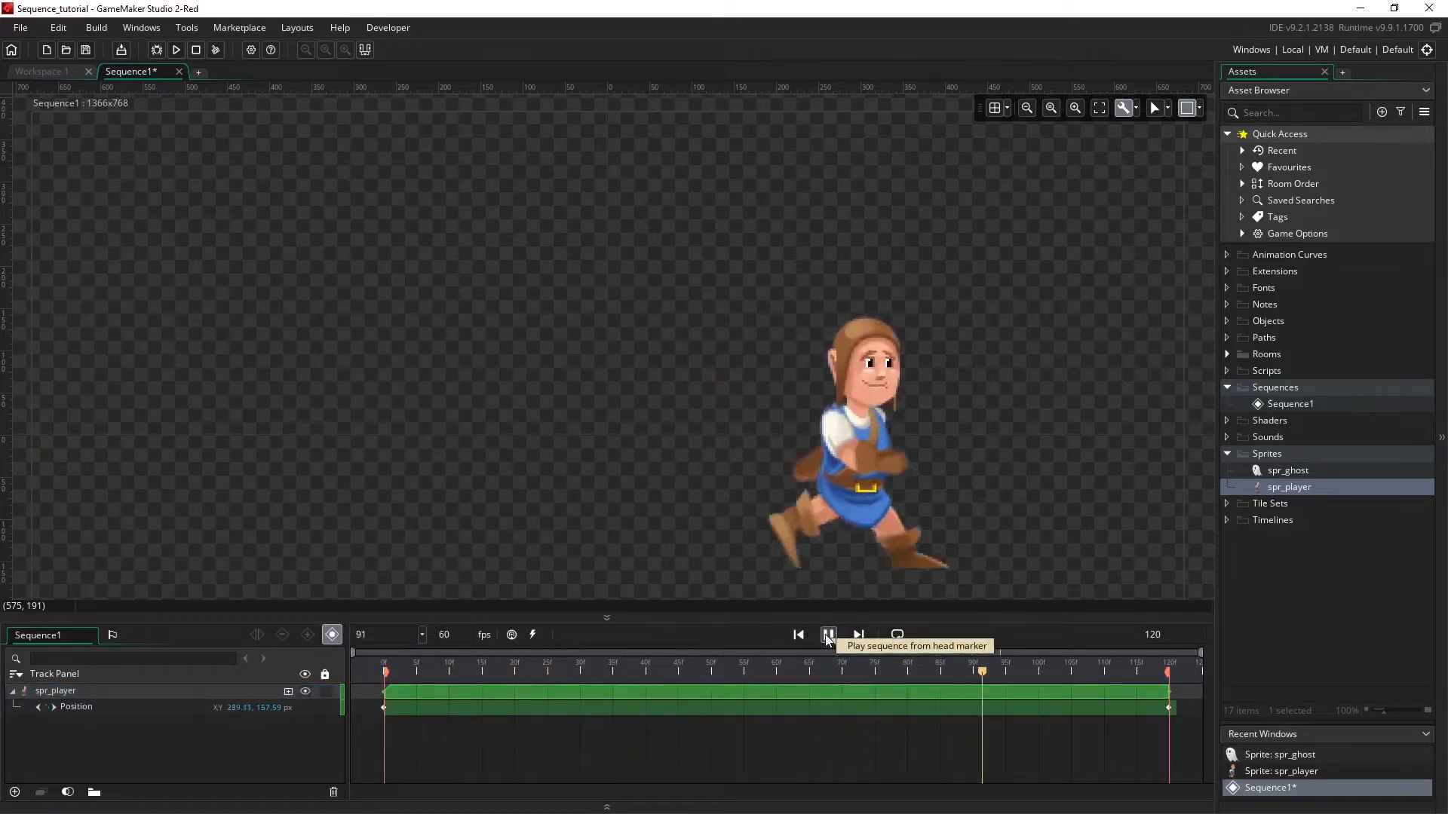
left_click(828, 635)
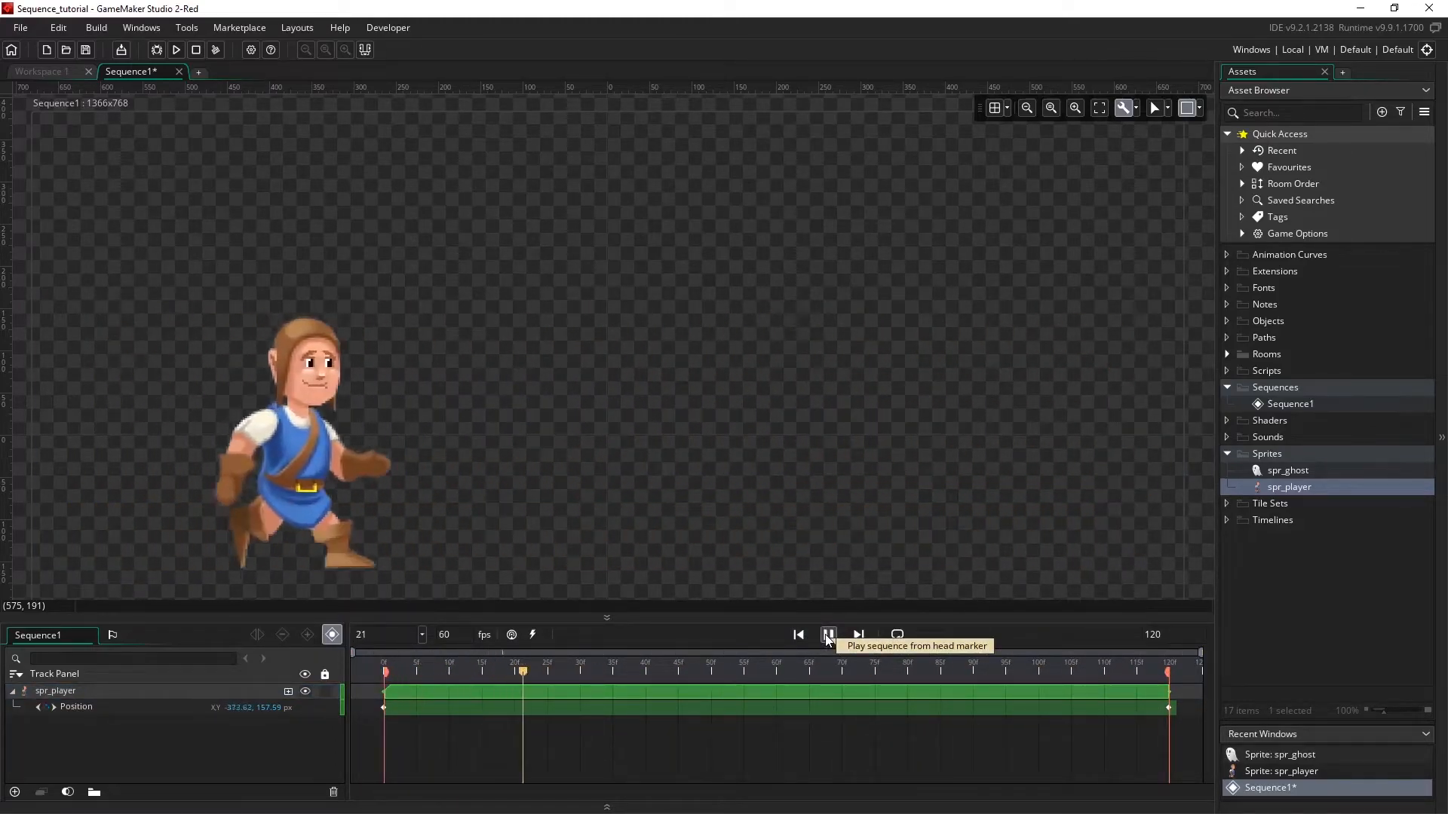
left_click(828, 635)
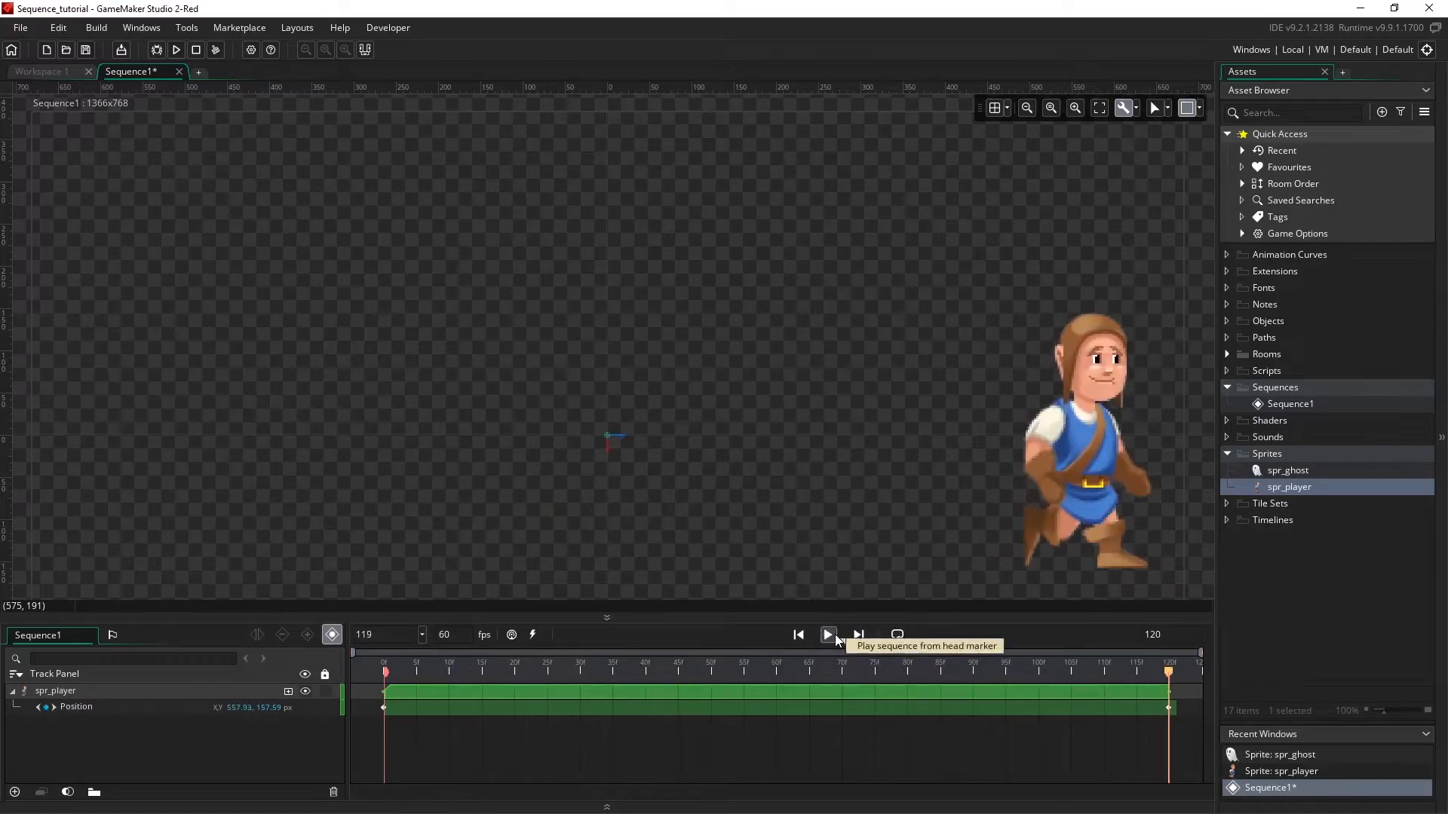
Replay the walking preview and enable the Loop toggle on the sequence
left_click(827, 635)
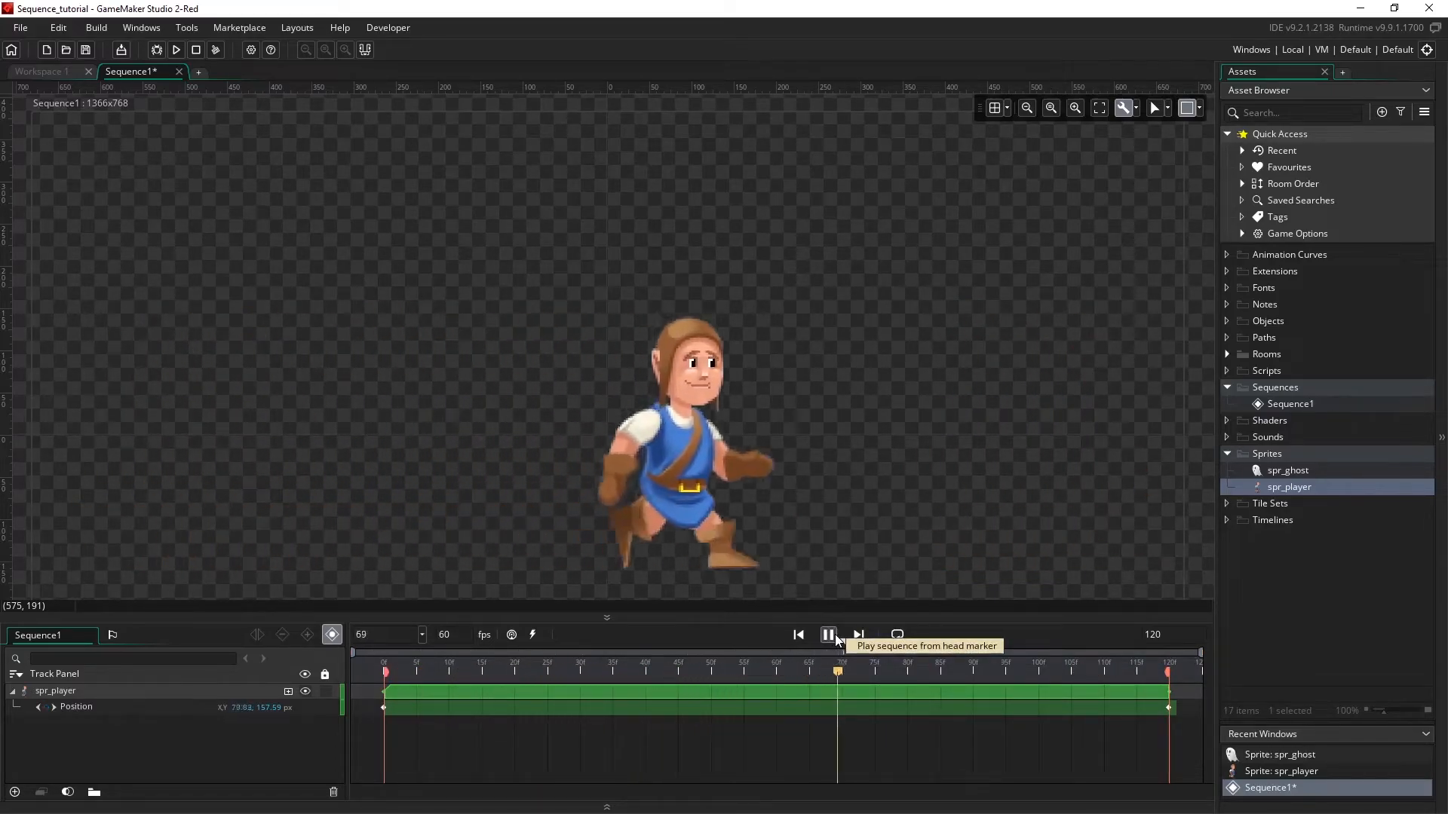
left_click(828, 635)
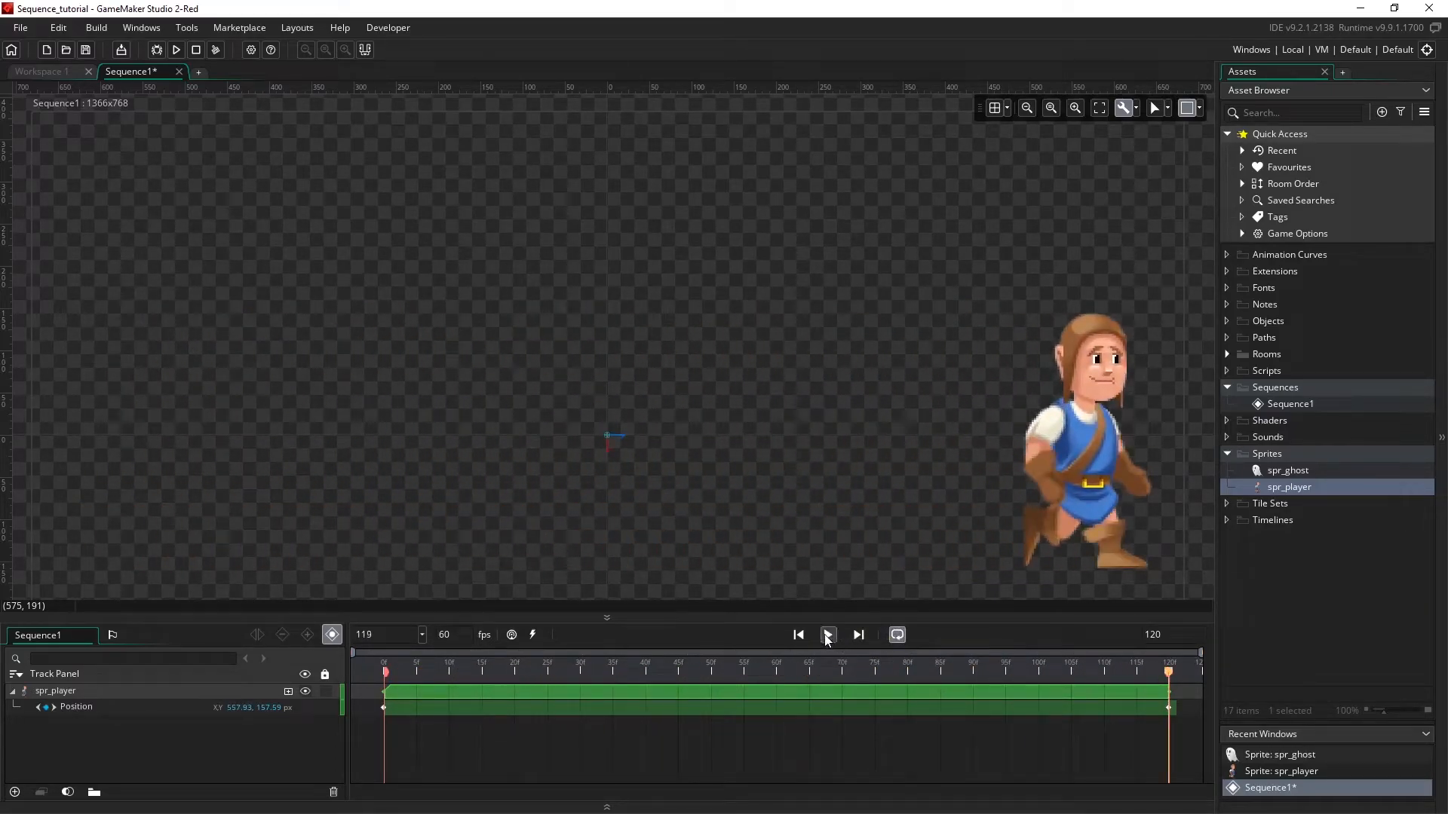
left_click(828, 635)
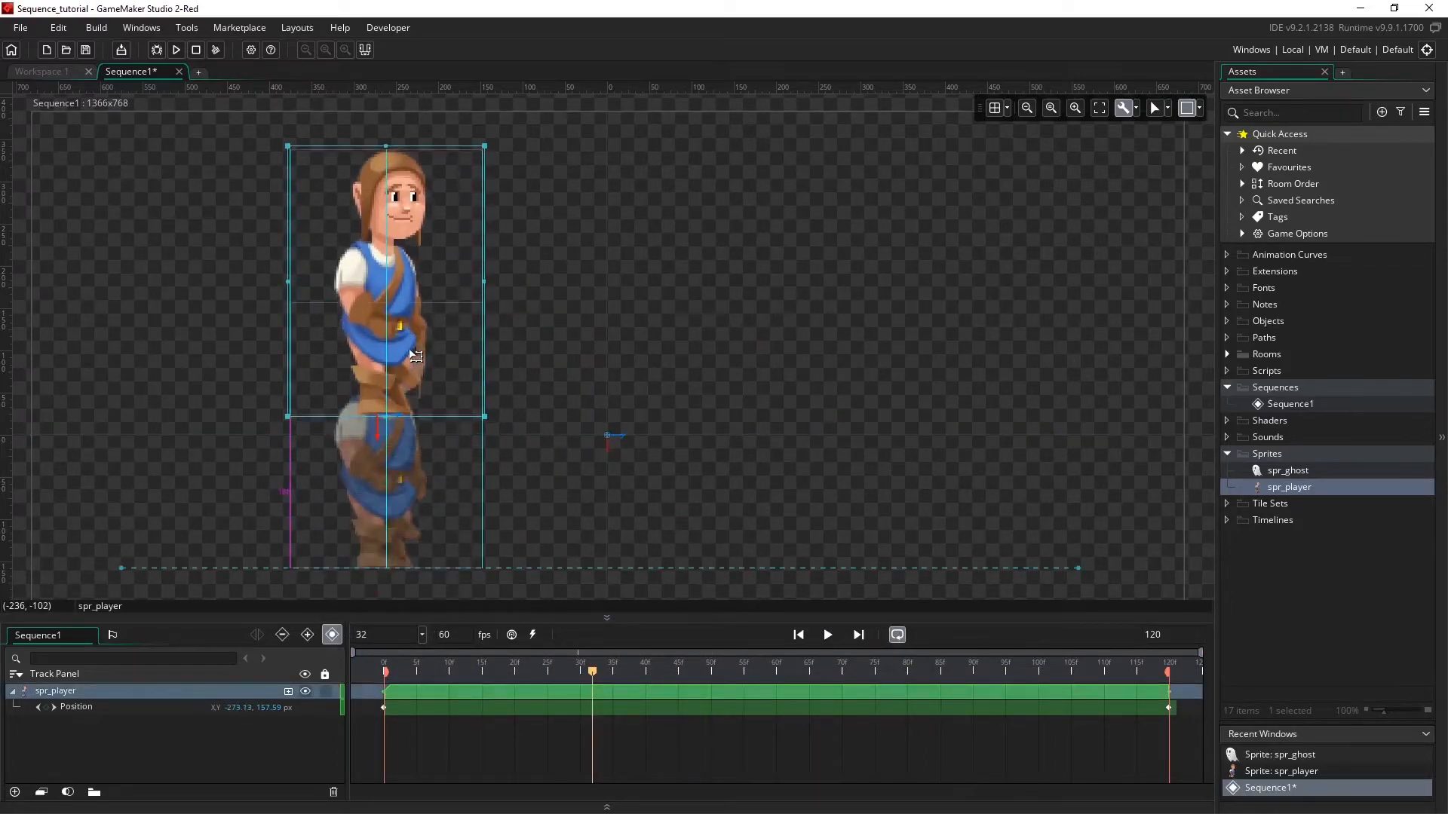
Record extra Position keyframes raising the player mid-canvas and lowering it near the end
left_click(840, 662)
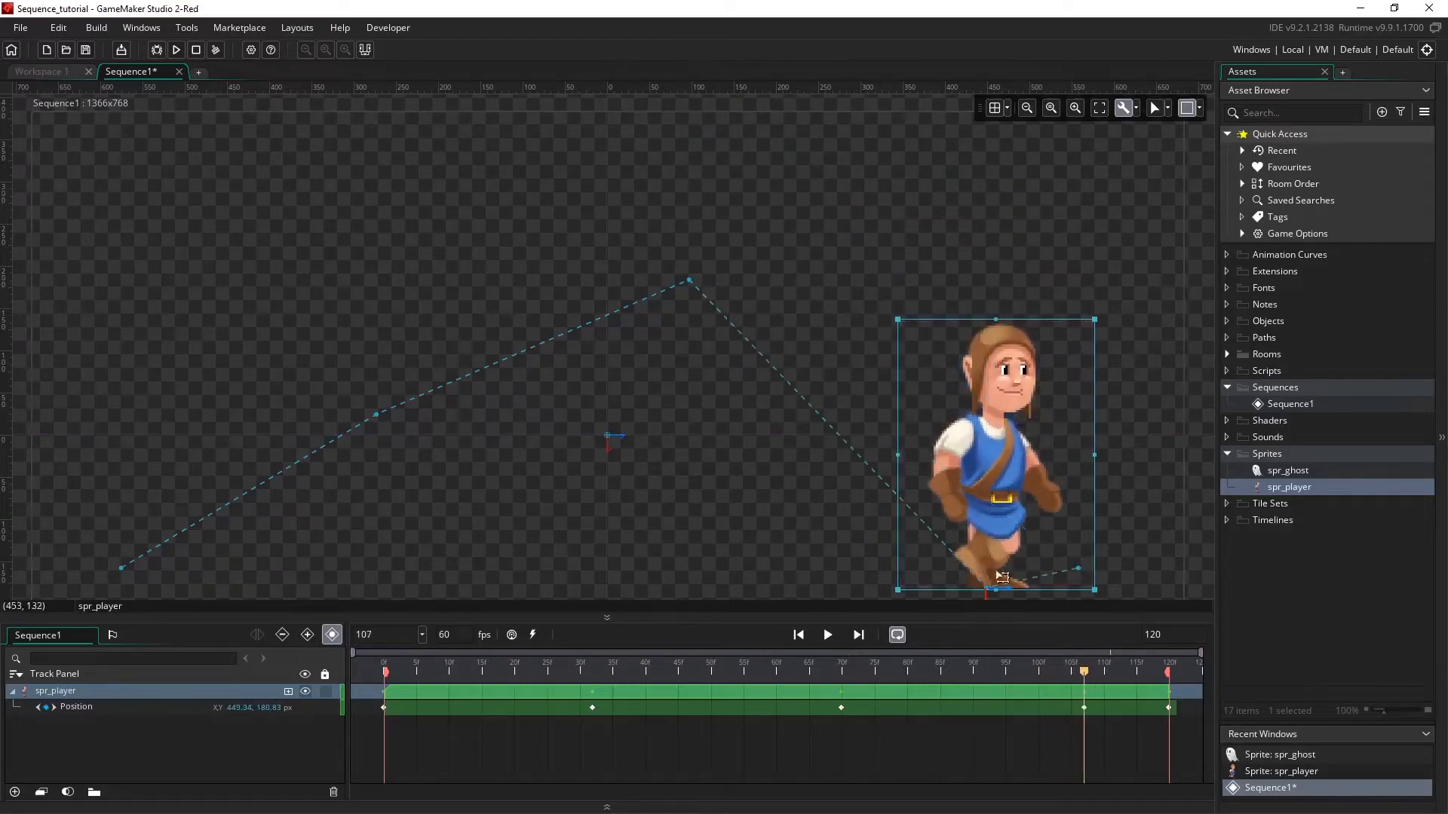
left_click(826, 635)
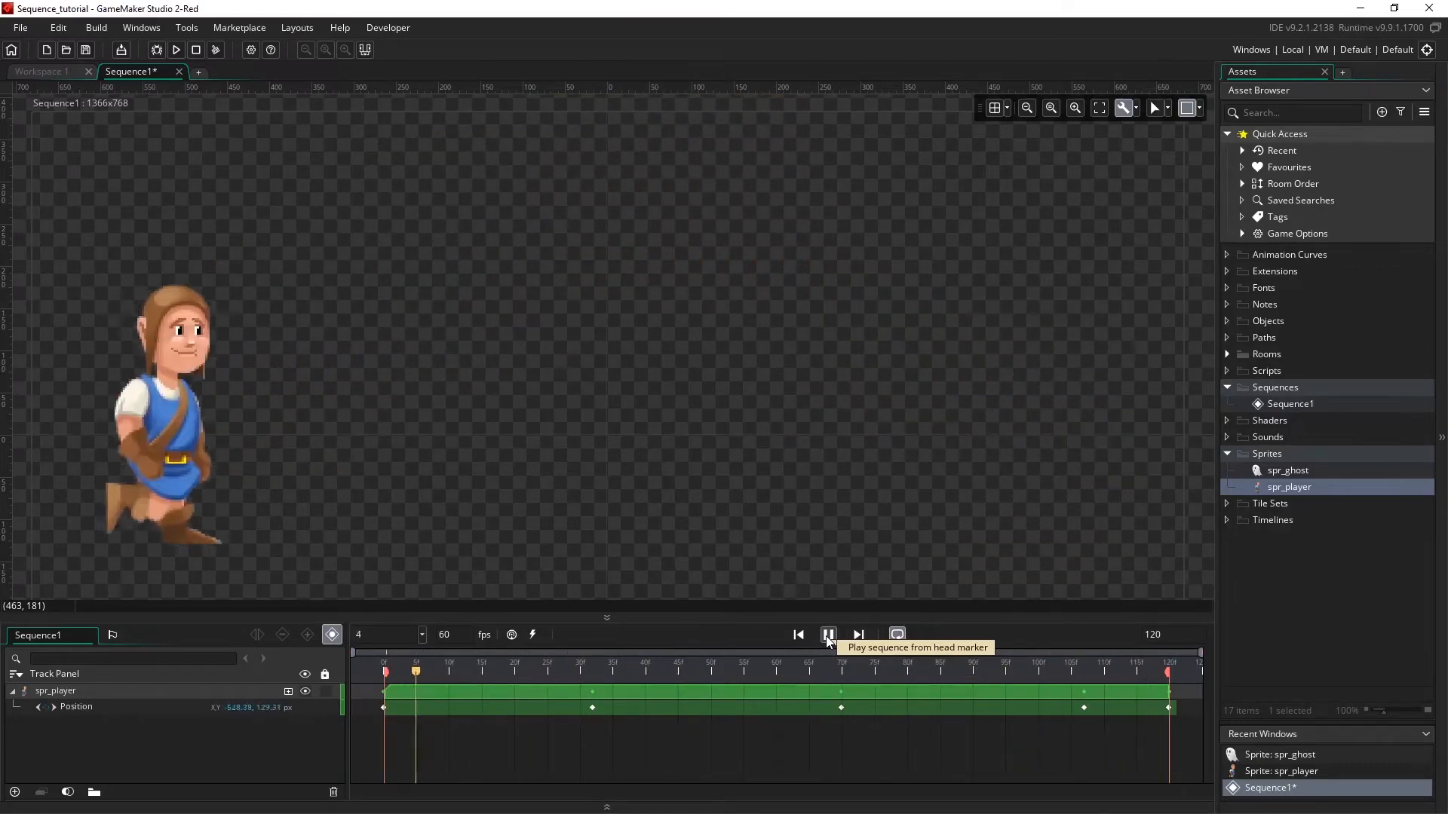
Delete the middle Position keyframes and replay the straight walk from the first frame
left_click(828, 635)
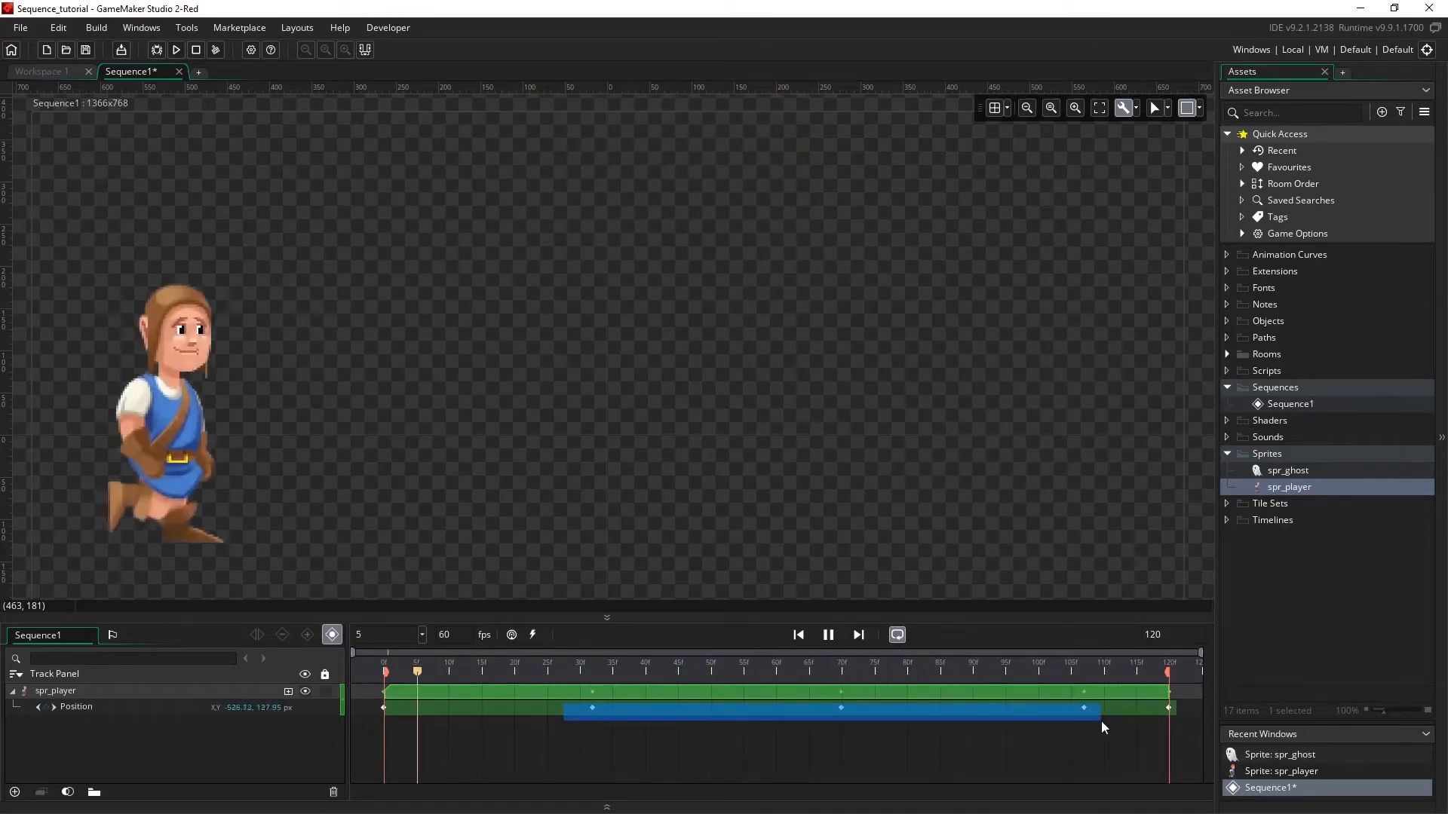
left_click(826, 635)
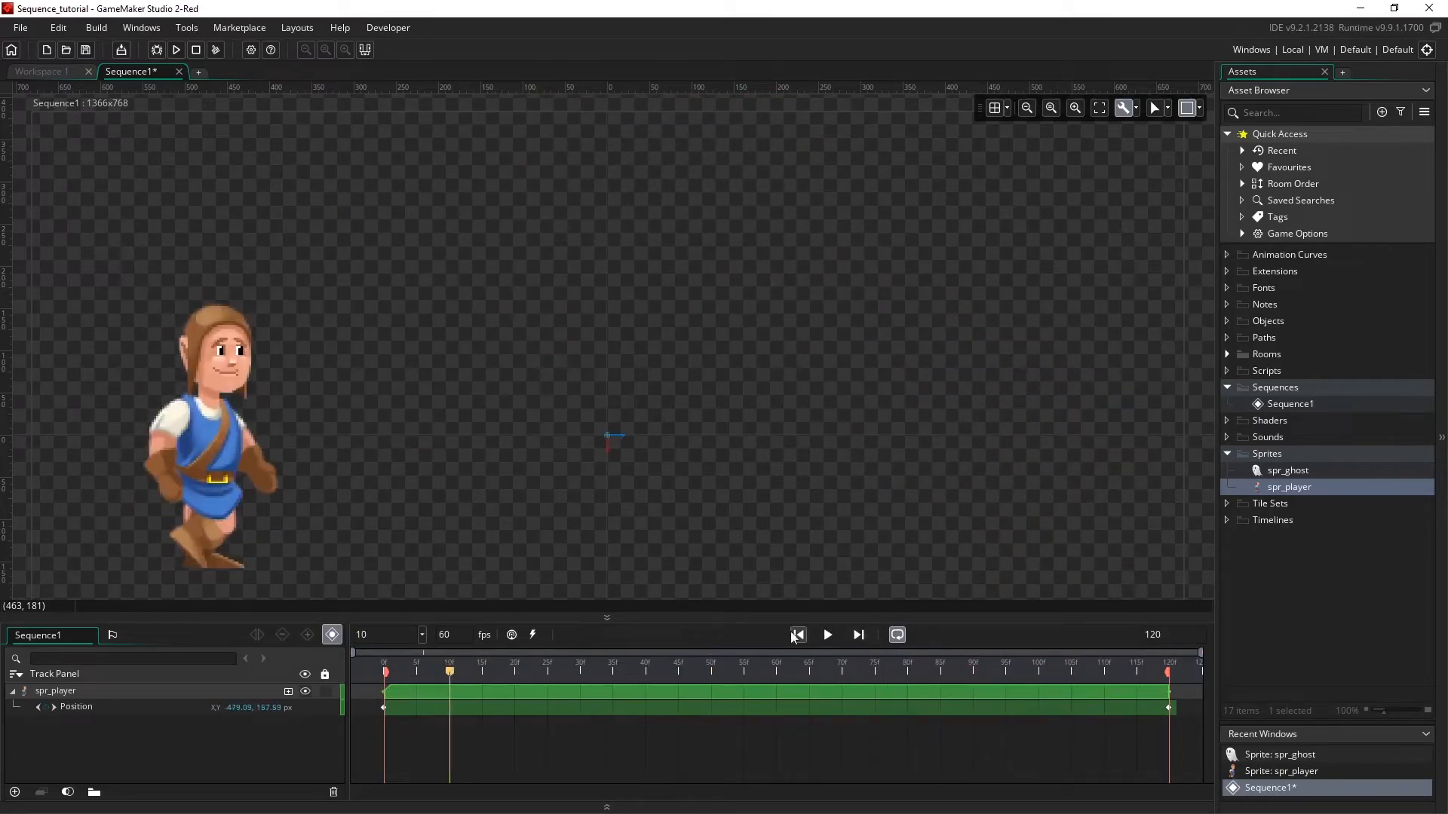
left_click(827, 635)
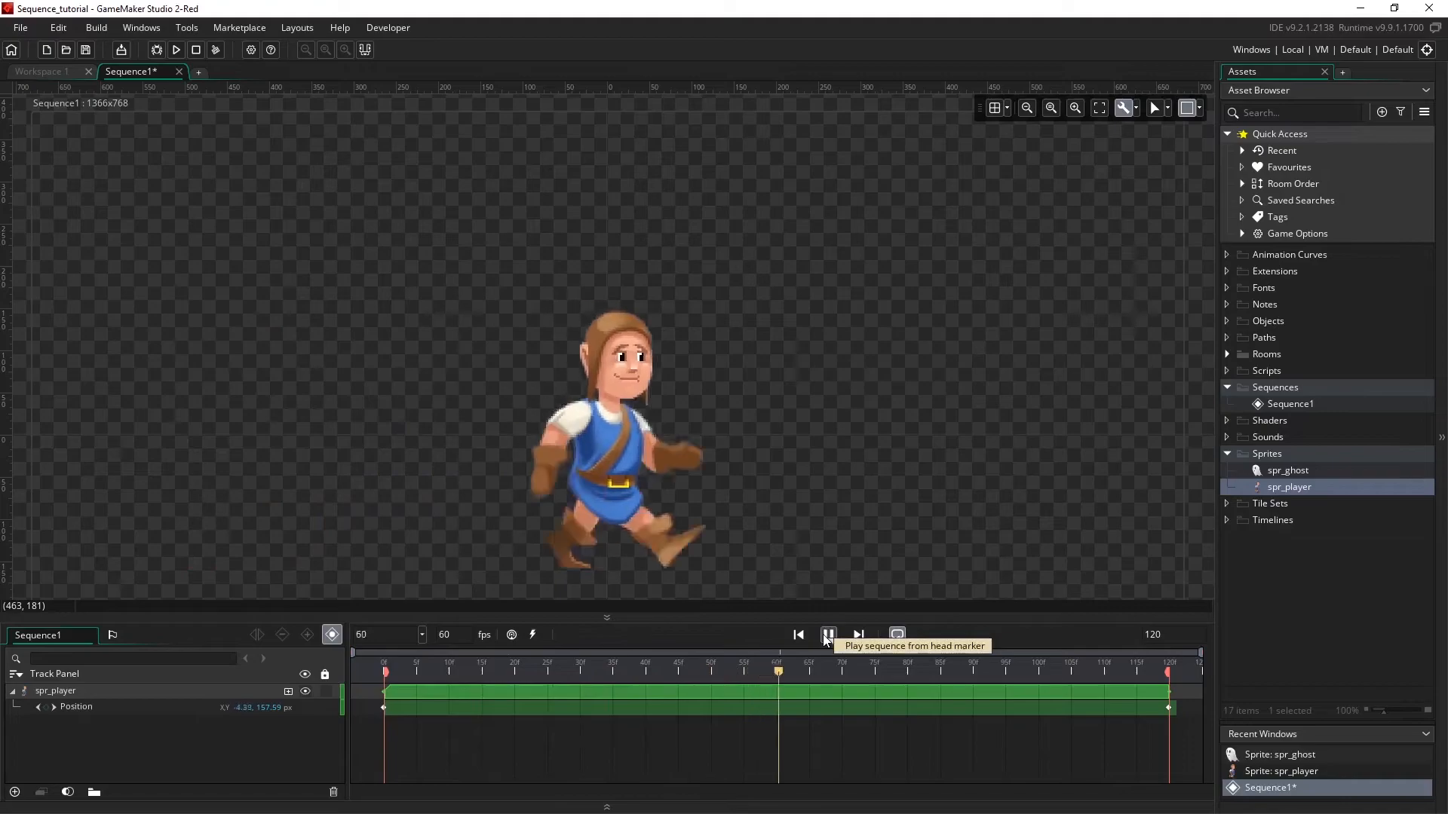